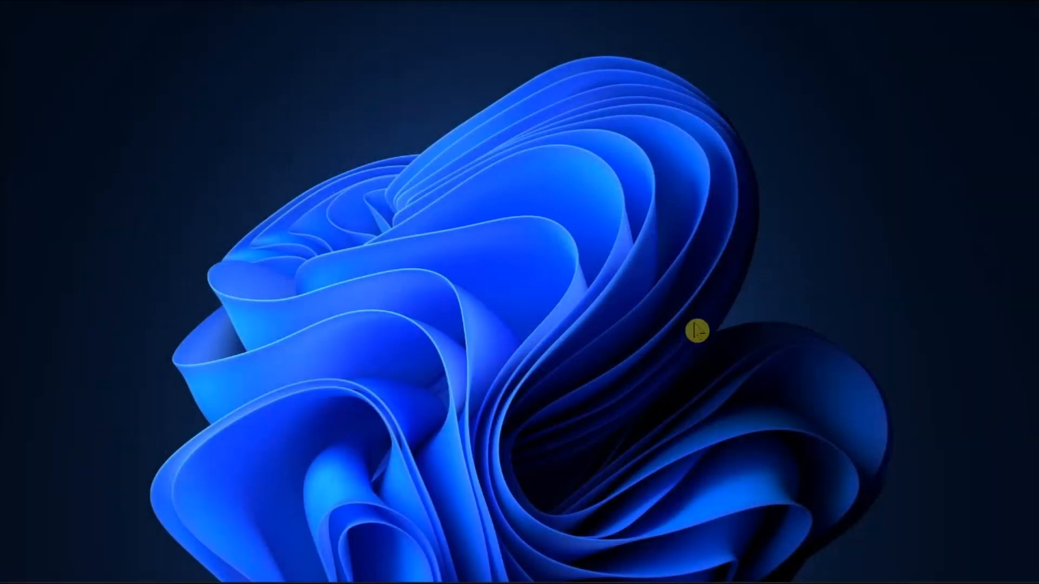
mouse_move(589, 377)
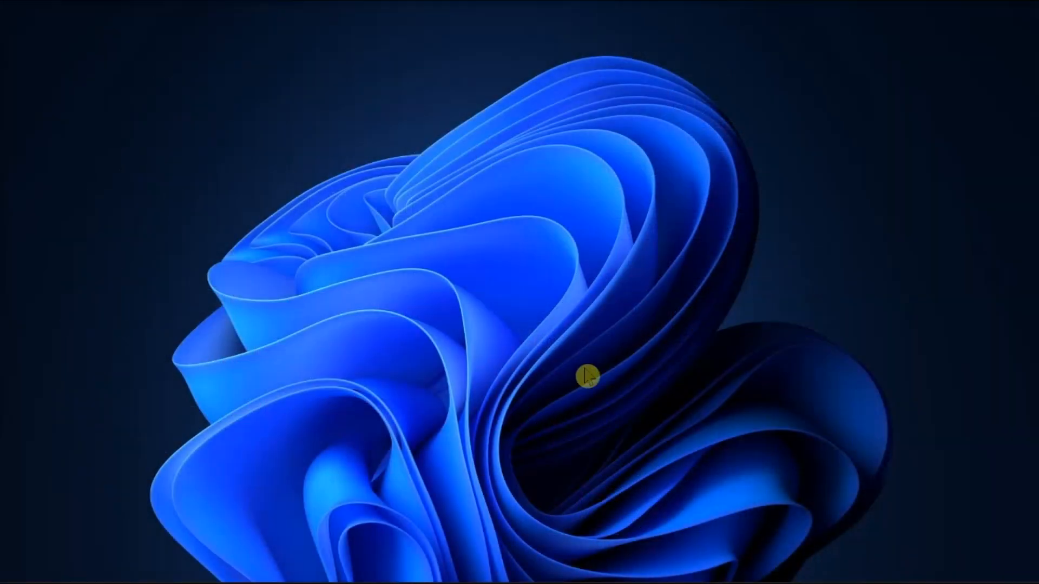
mouse_move(474, 444)
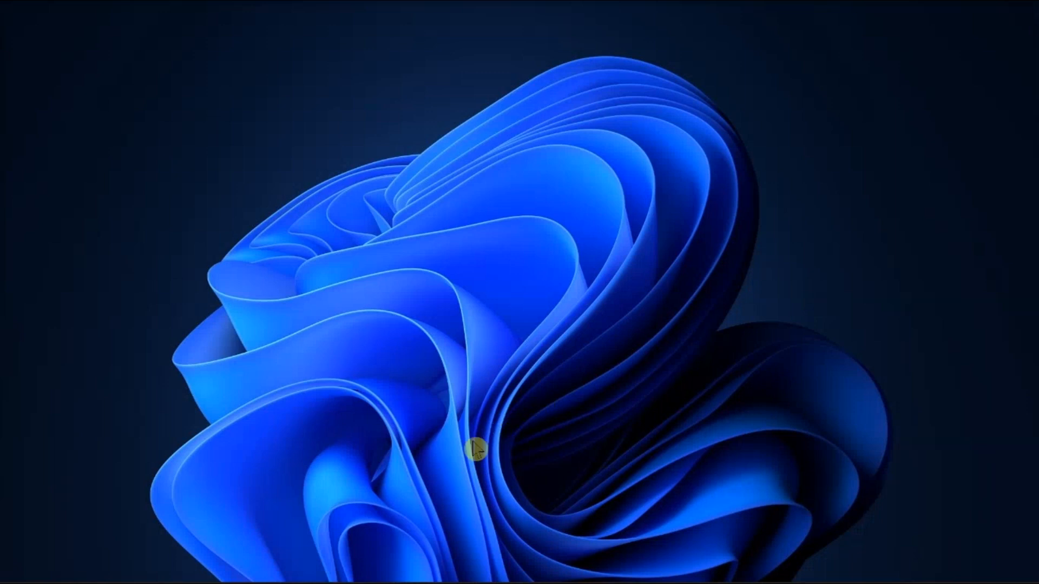
mouse_move(434, 496)
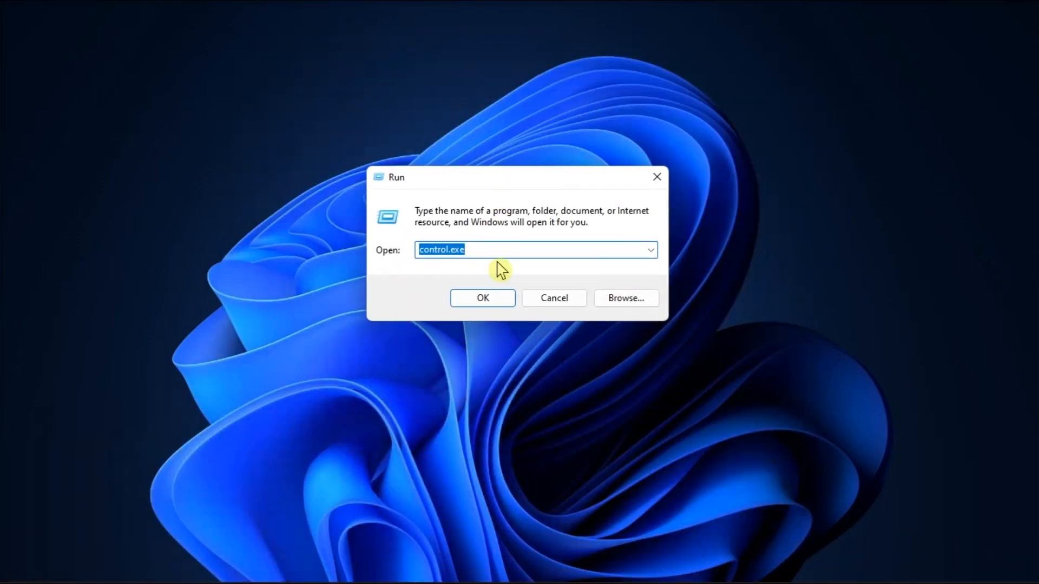
Step: Launch Control Panel via Run with control.exe and open File Explorer Options
click(494, 250)
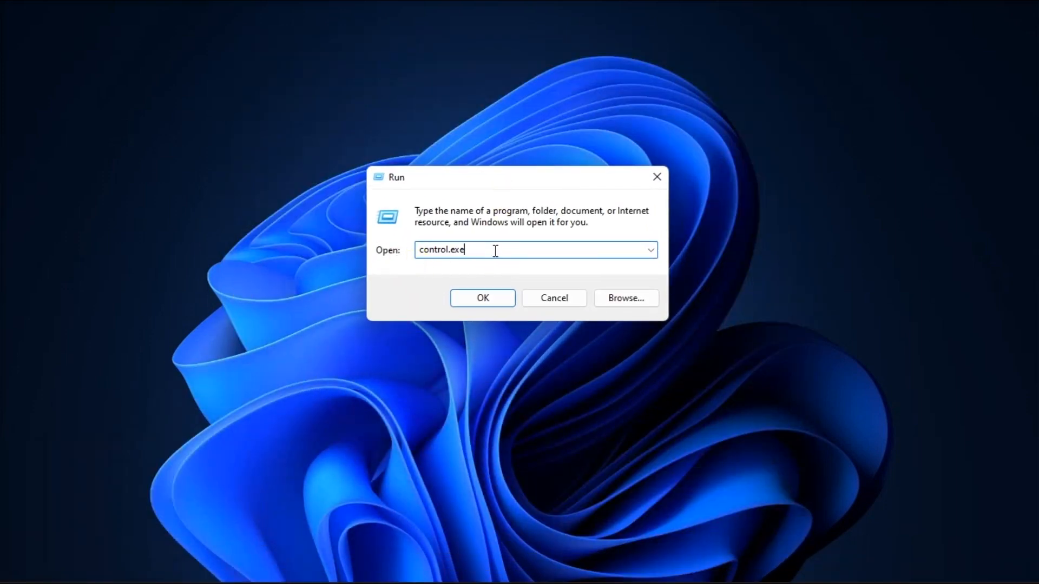
click(482, 298)
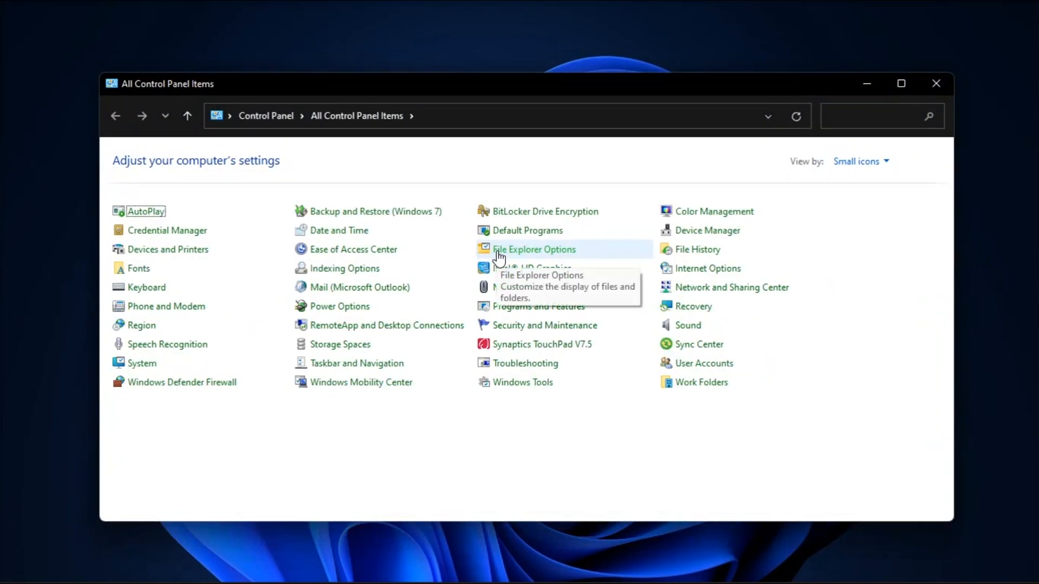
double_click(534, 249)
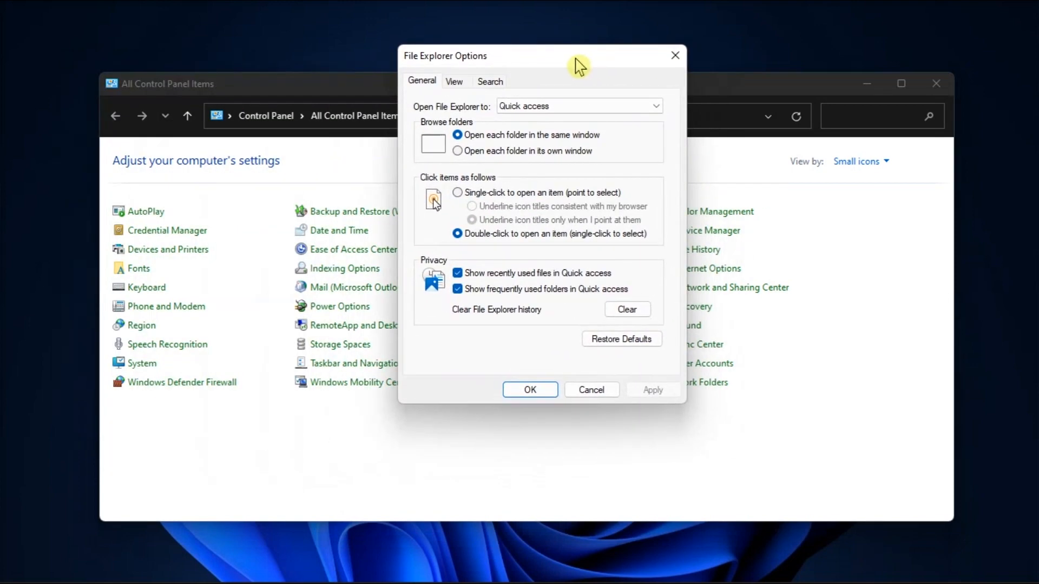
Step: On the View settings, turn off 'Use check boxes to select items' and confirm with OK
click(453, 81)
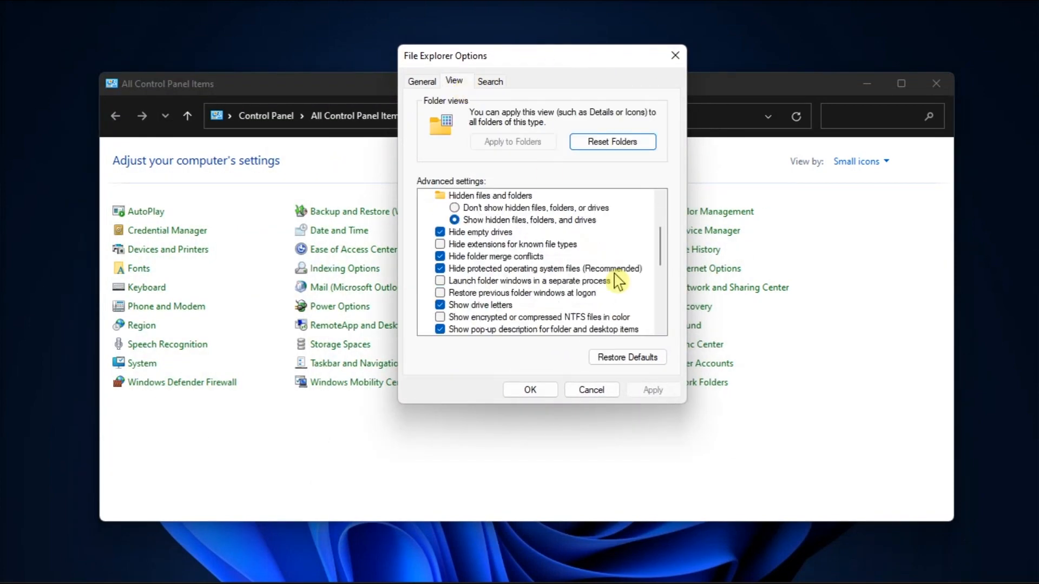
scroll(down, 3)
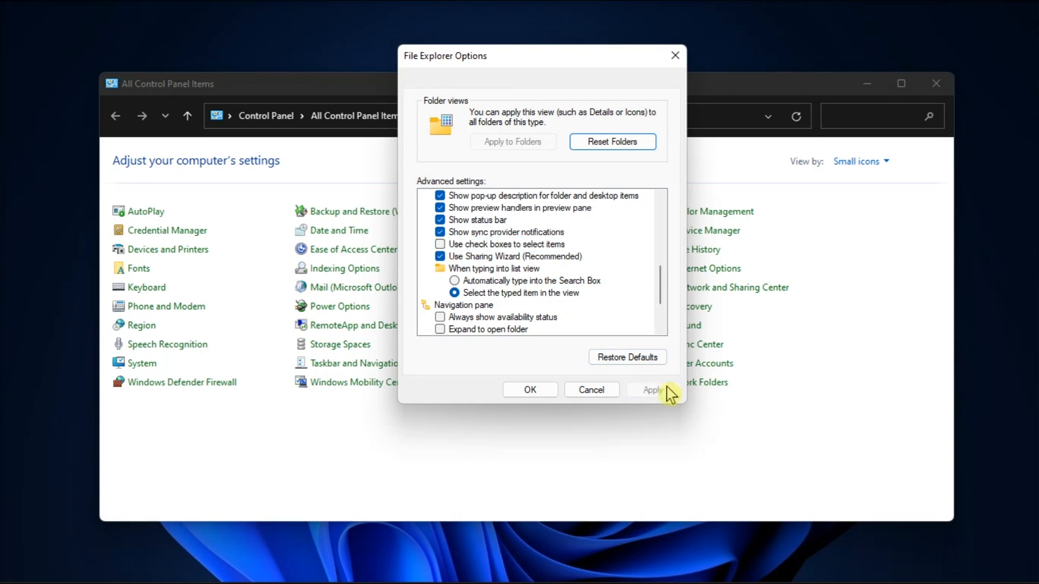
click(530, 389)
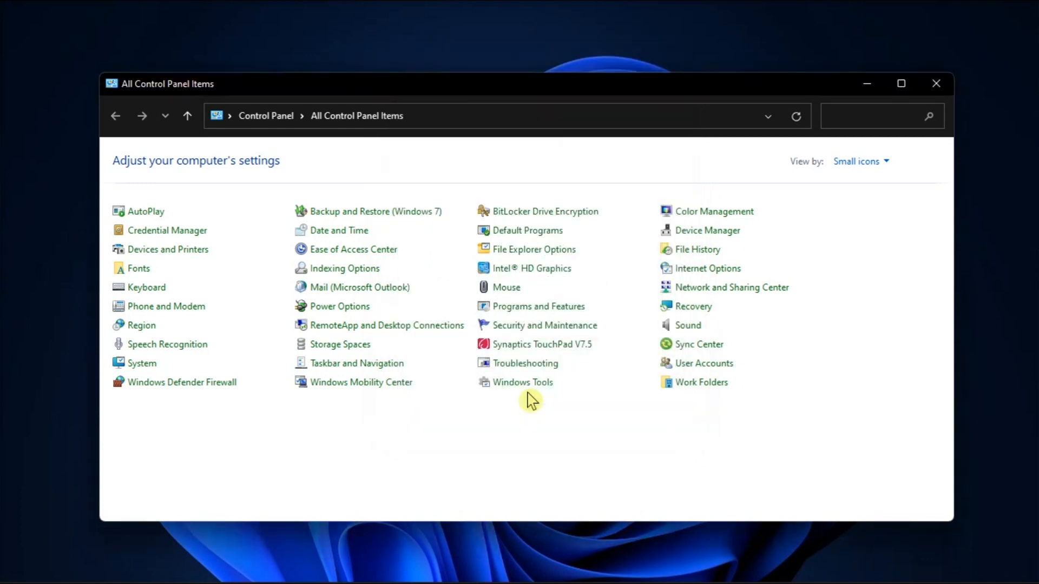
click(936, 84)
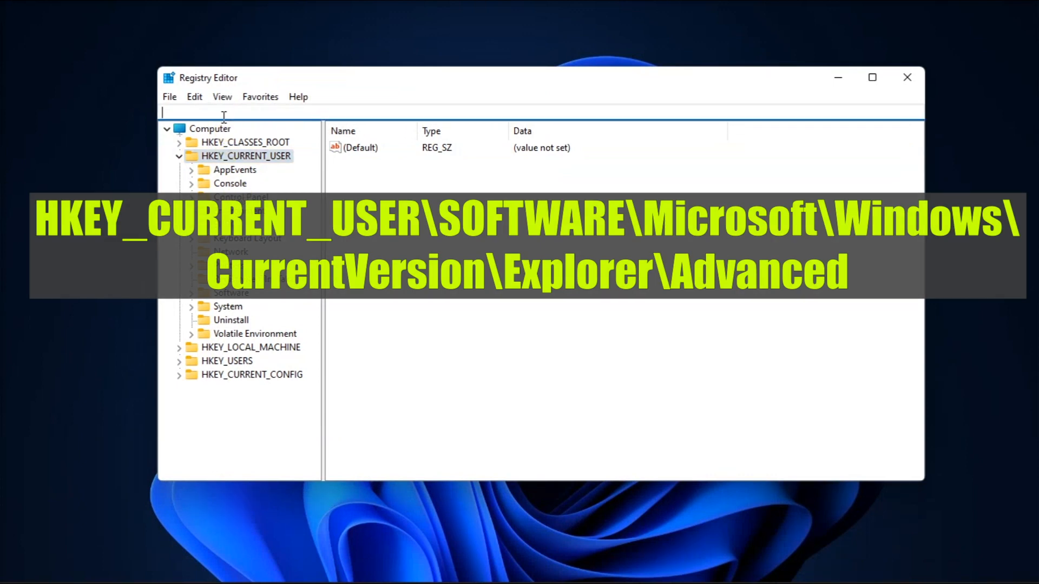
Step: Navigate Registry Editor to HKEY_CURRENT_USER\SOFTWARE\Microsoft\Windows\CurrentVersion\Explorer\Advanced
text(HKEY_CURRENT_USER\SOFTWARE\Microsoft\Windows\CurrentVersion\Explorer\Advanced)
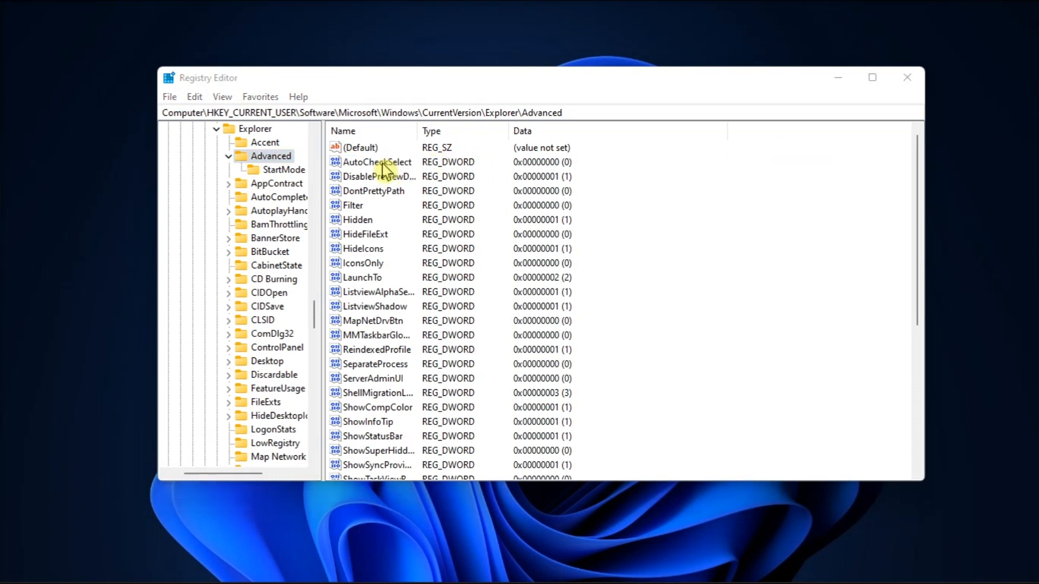
Step: Edit the AutoCheckSelect DWORD so its value data is 0 and save it
double_click(377, 162)
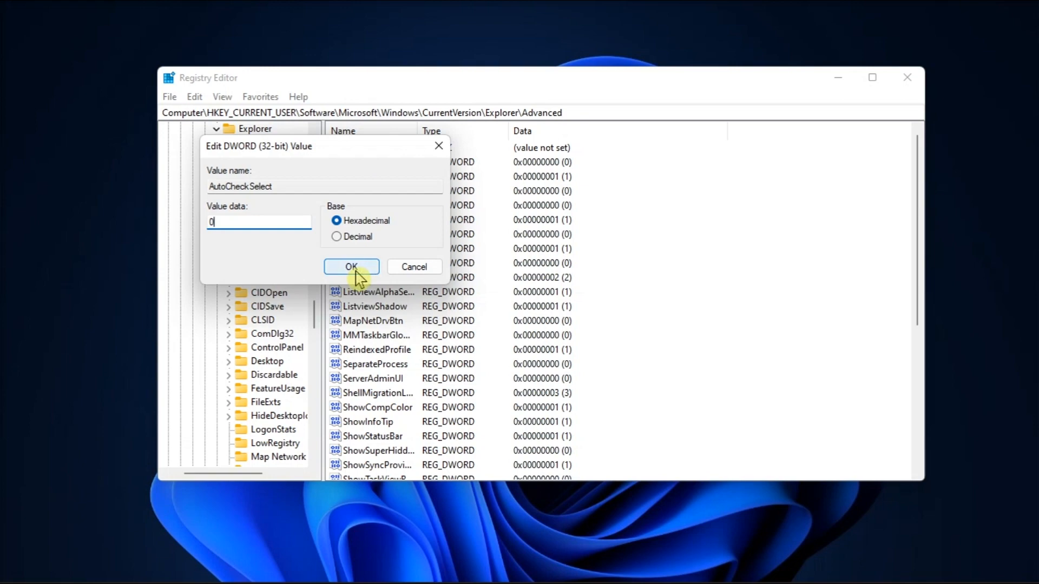
click(351, 266)
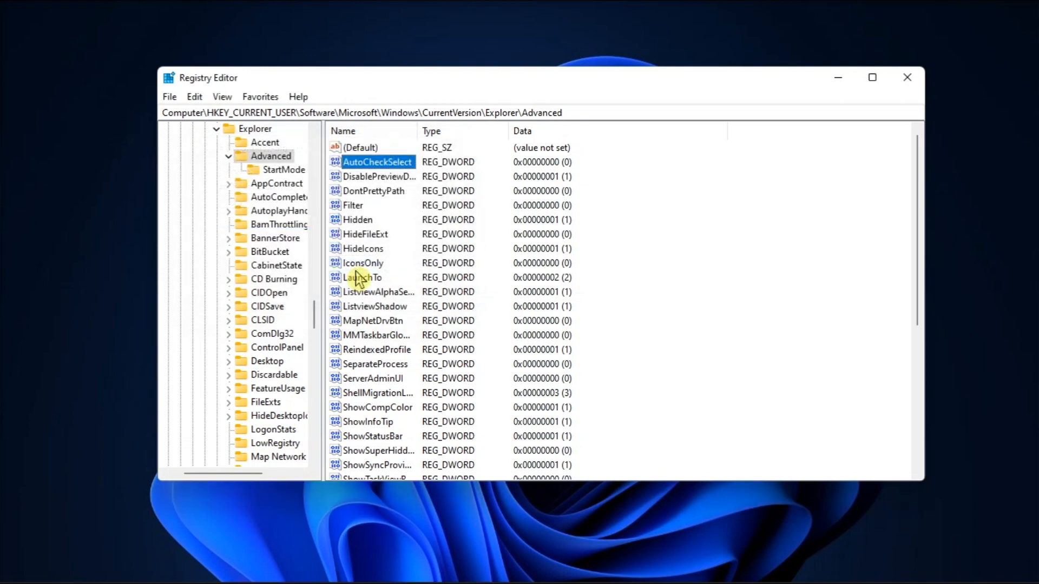
click(907, 78)
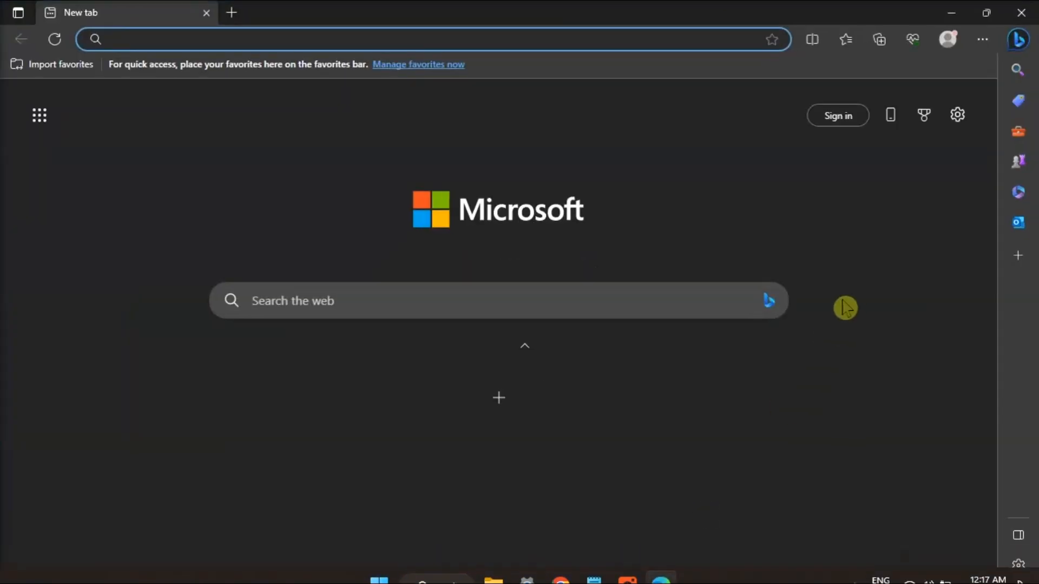
Step: Open Edge Settings from the Settings and more (…) menu, landing on the profiles page
click(983, 39)
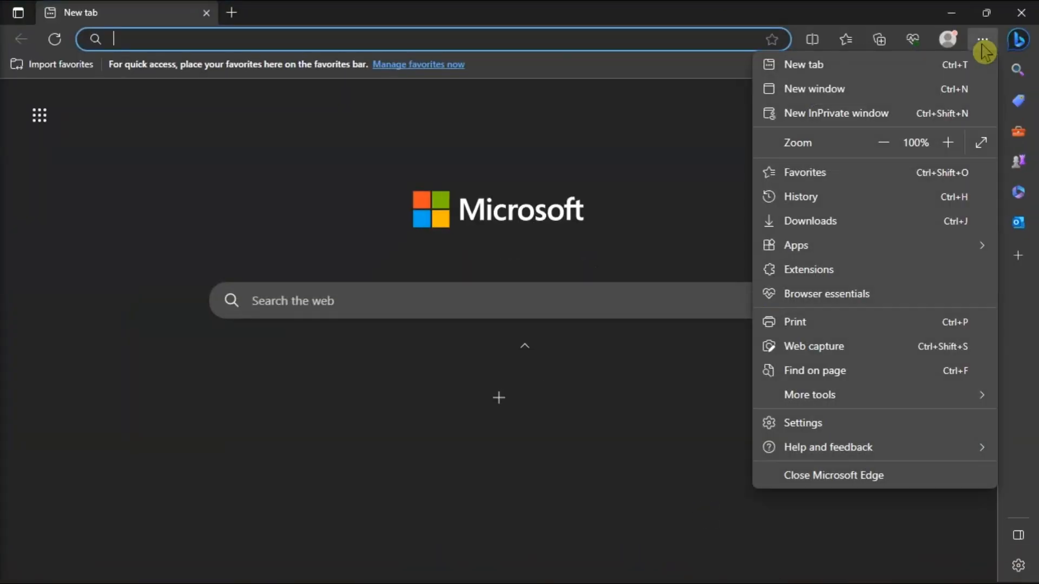
click(802, 423)
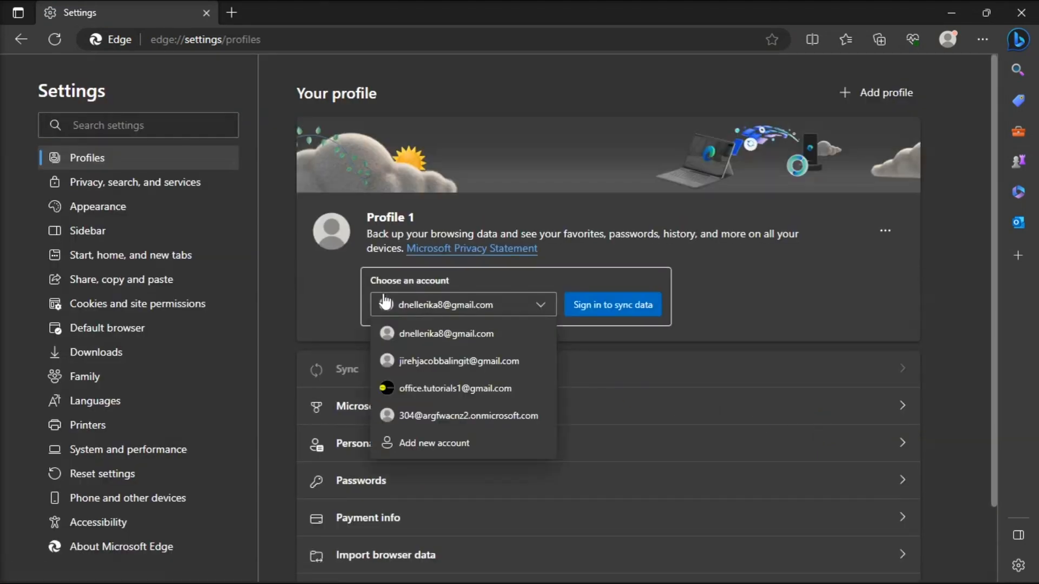
click(451, 442)
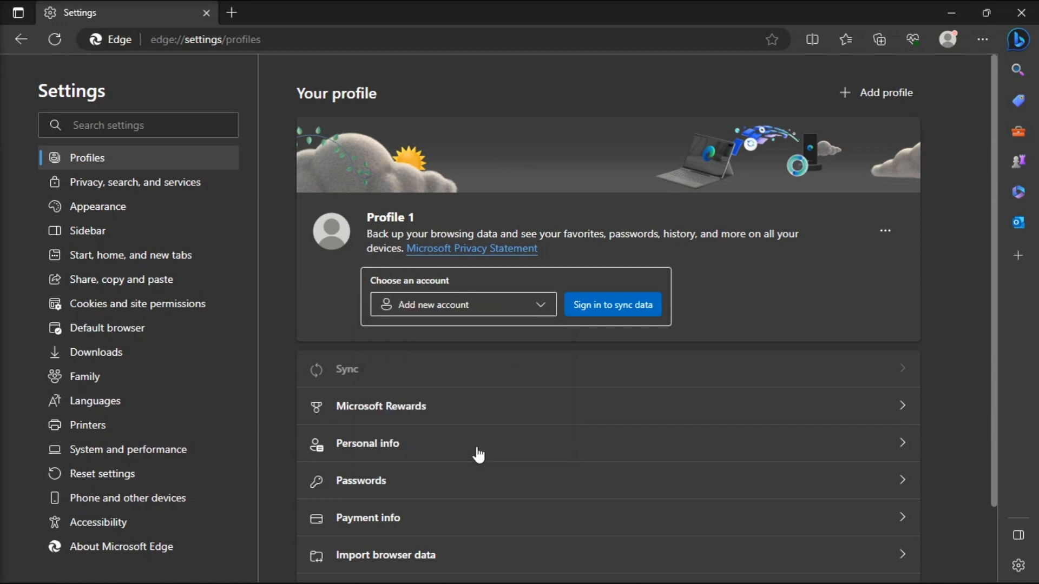
click(462, 306)
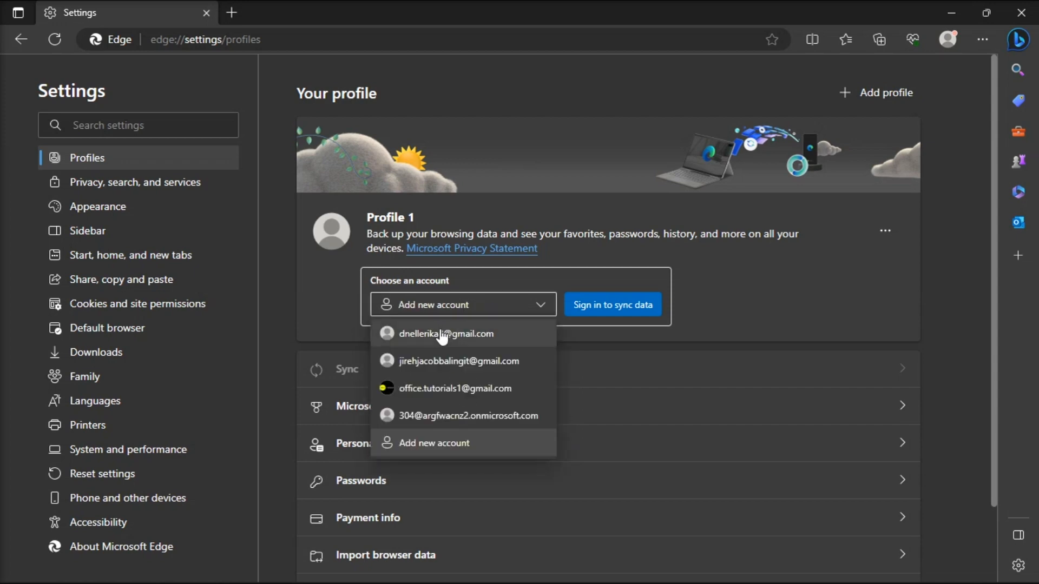
click(445, 333)
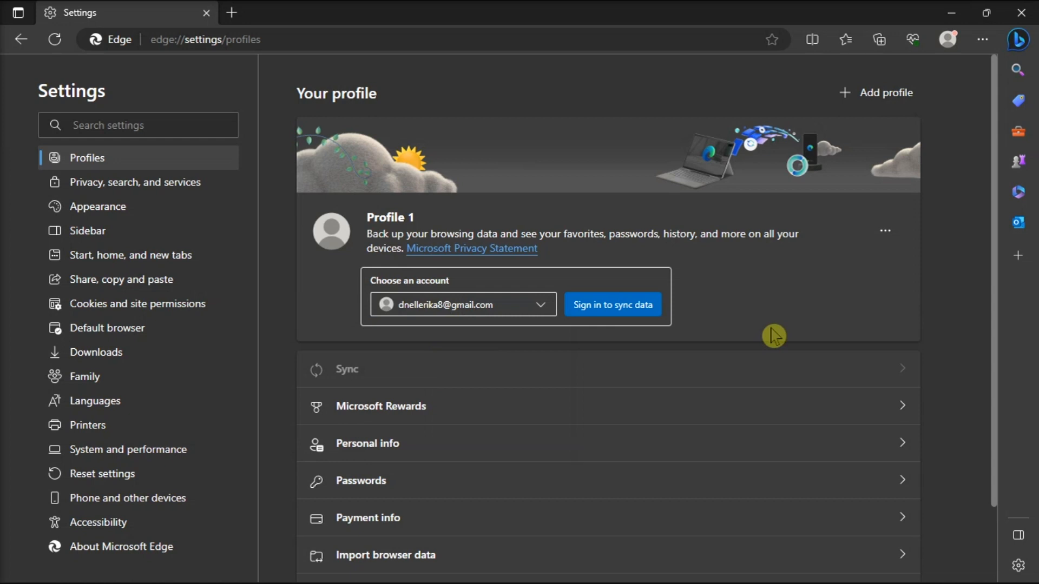